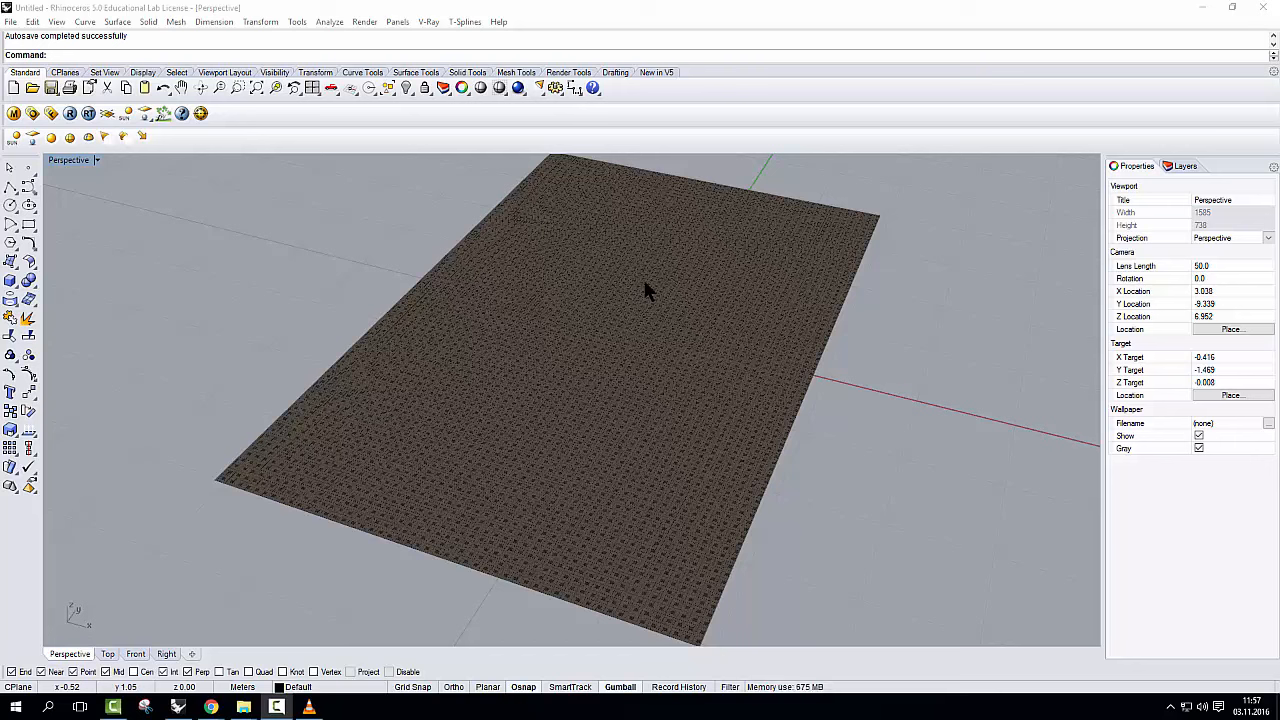
mouse_move(705, 290)
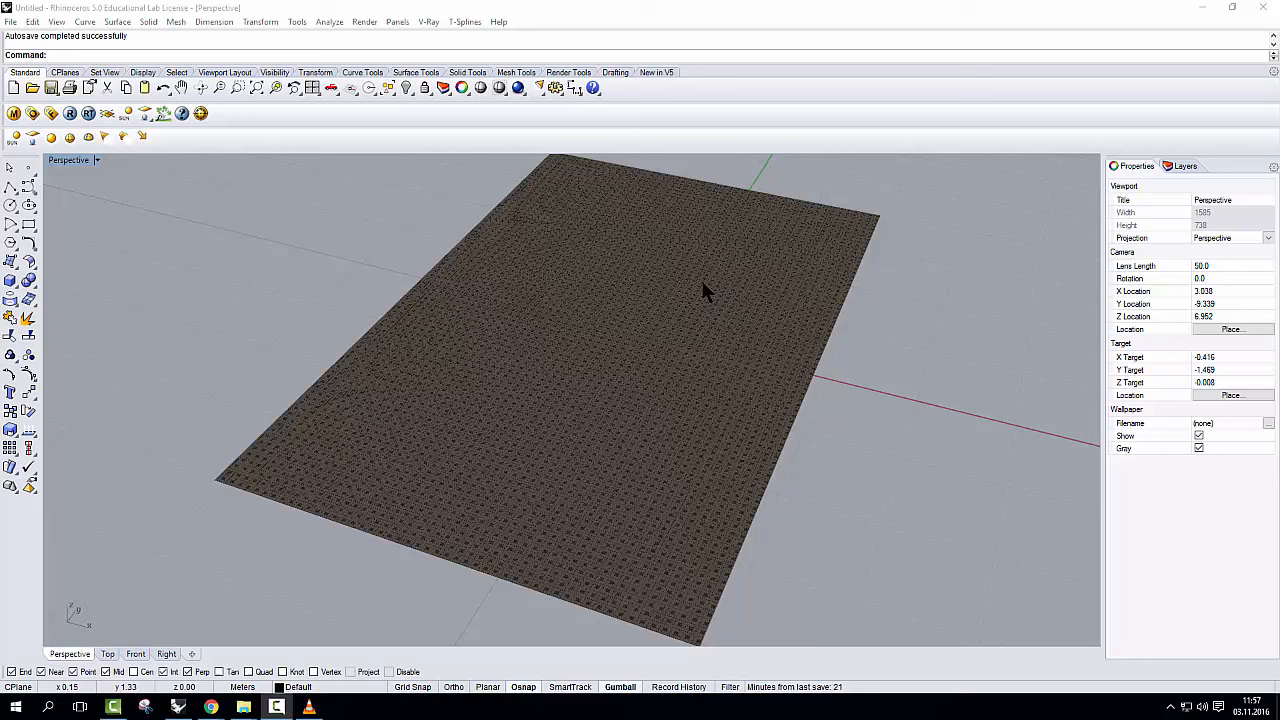
mouse_move(640, 350)
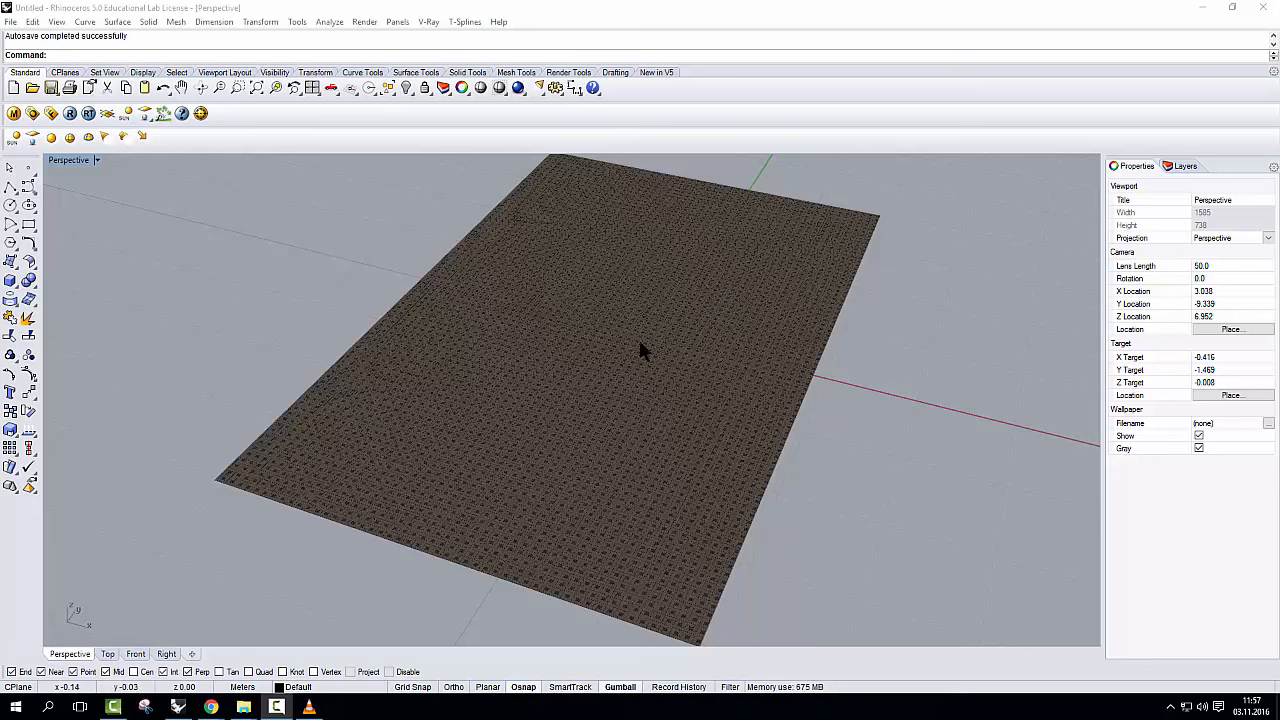
- Delete the old plane and apply the V-Ray 'tiles' material to the plain grey plane
click(125, 113)
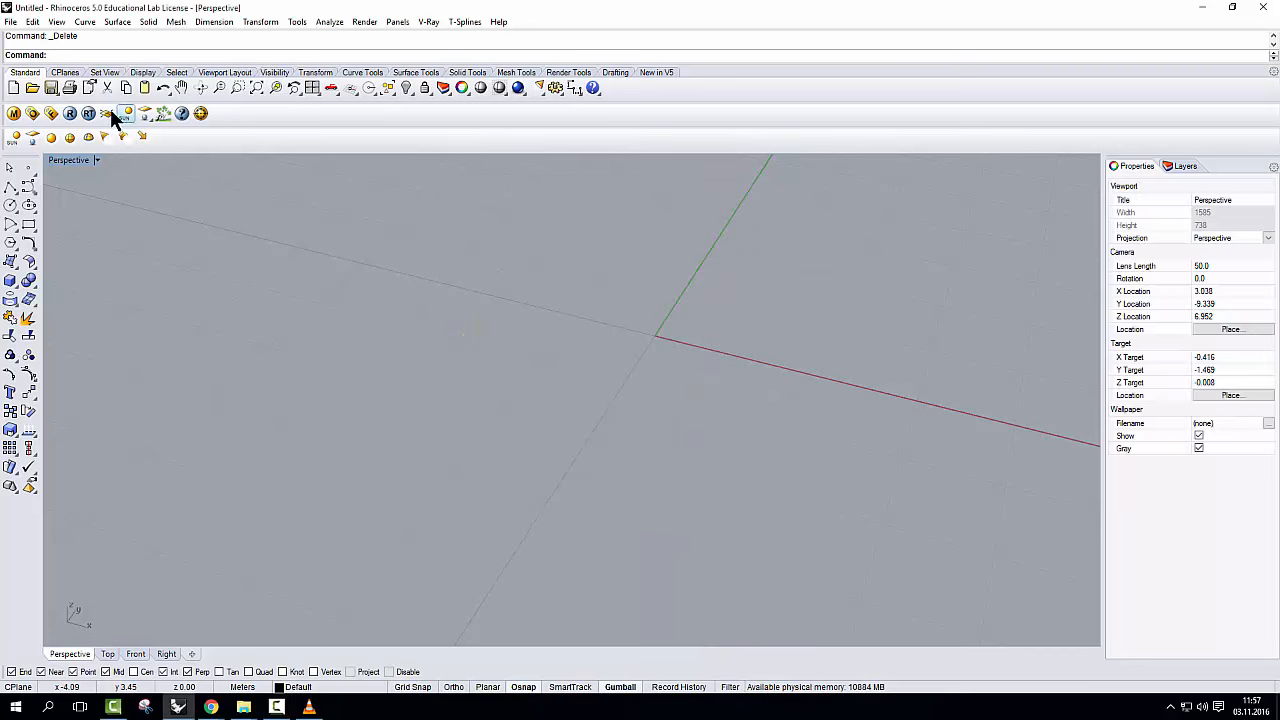
click(125, 113)
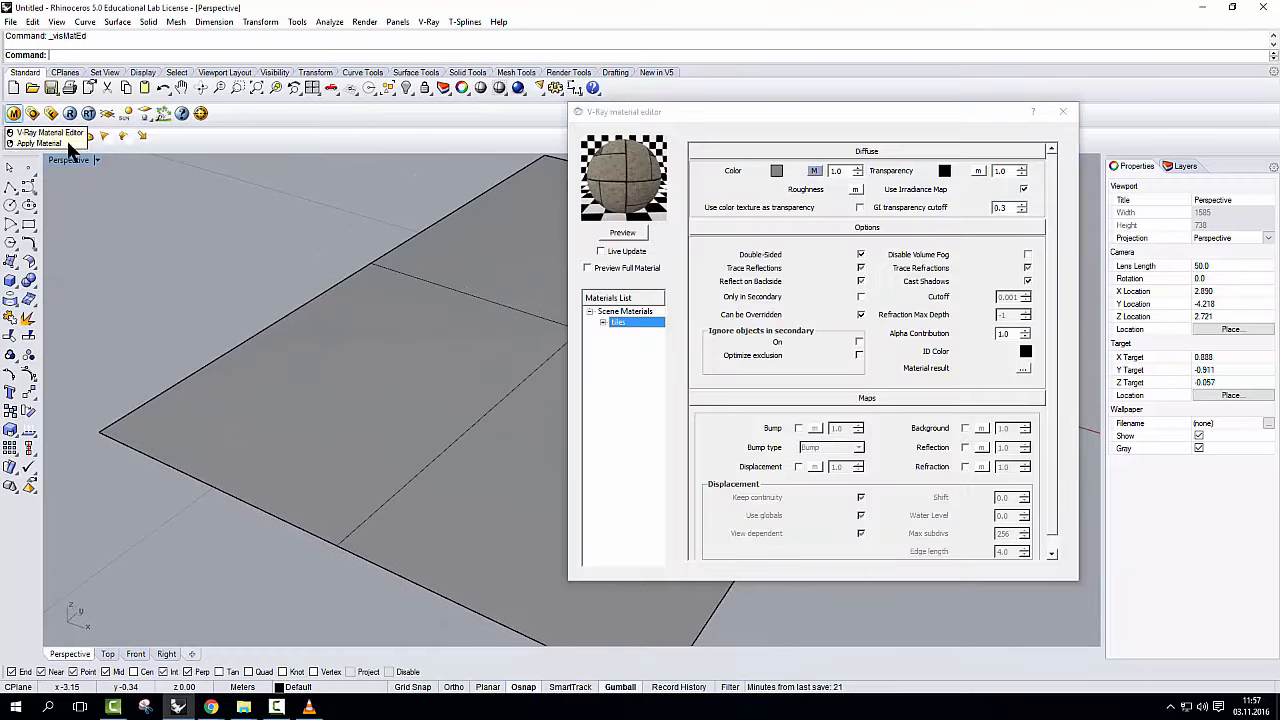
right_click(620, 322)
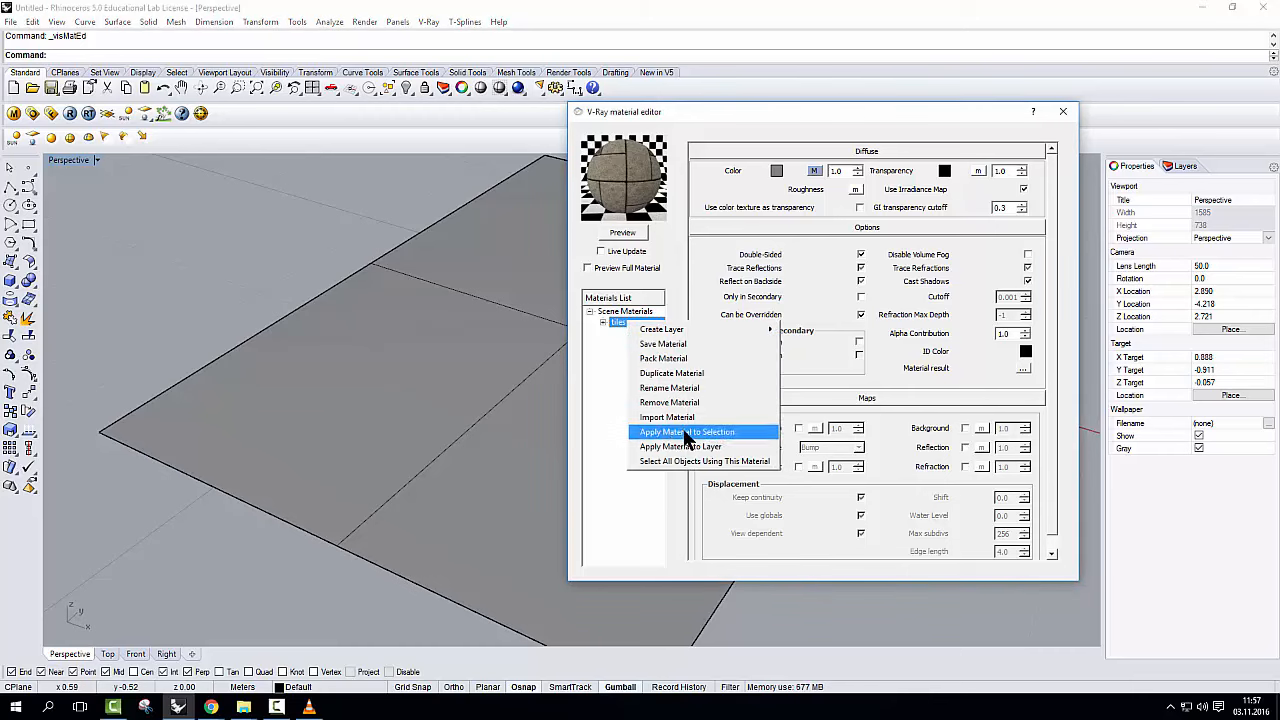
click(687, 431)
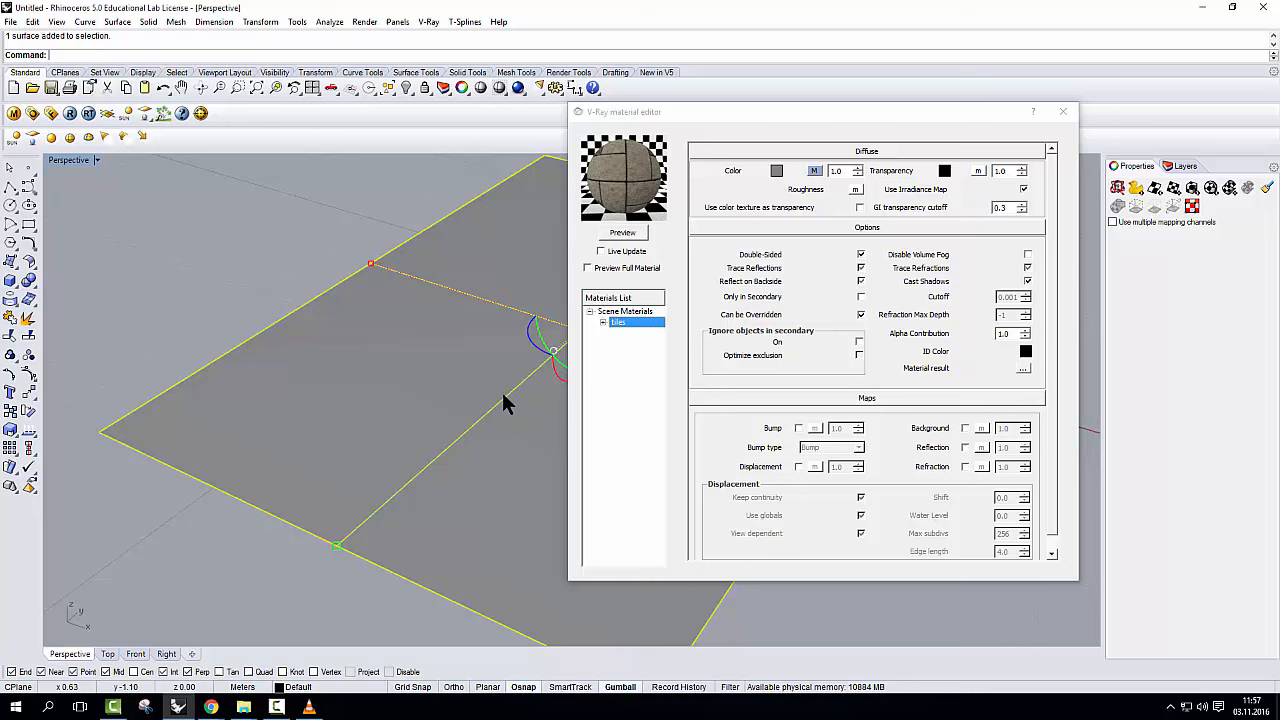
right_click(619, 322)
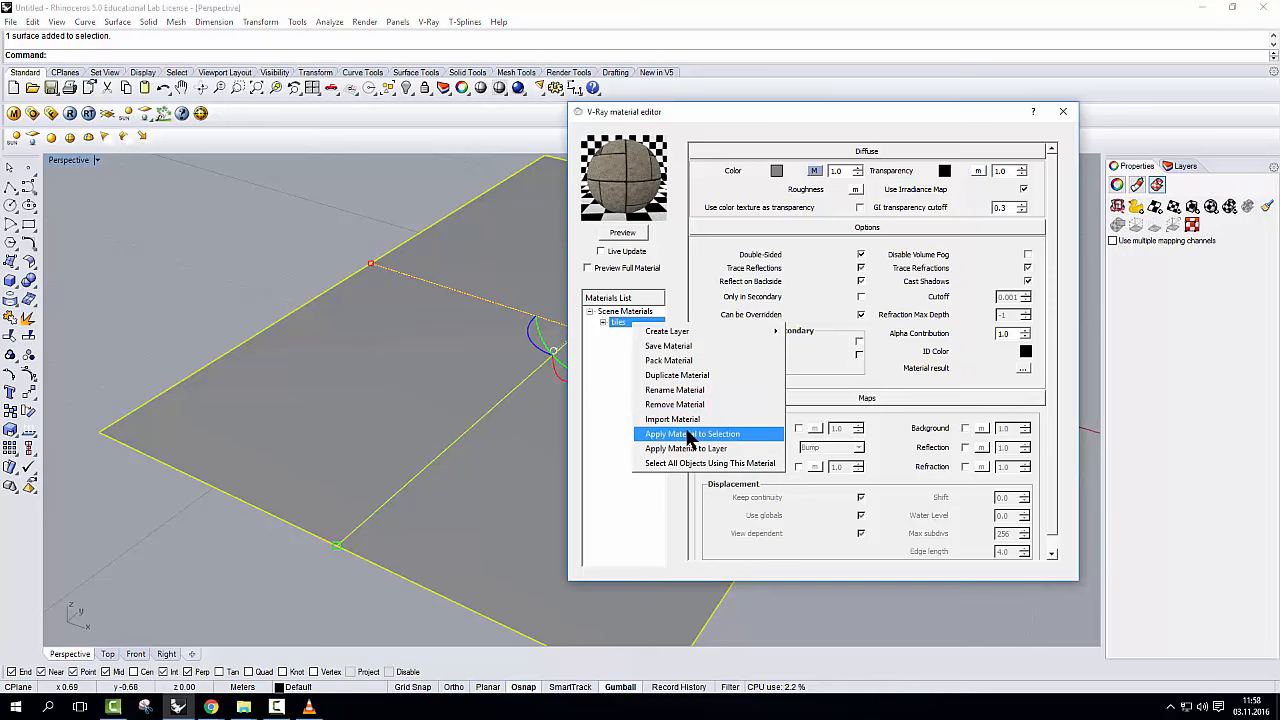
click(691, 433)
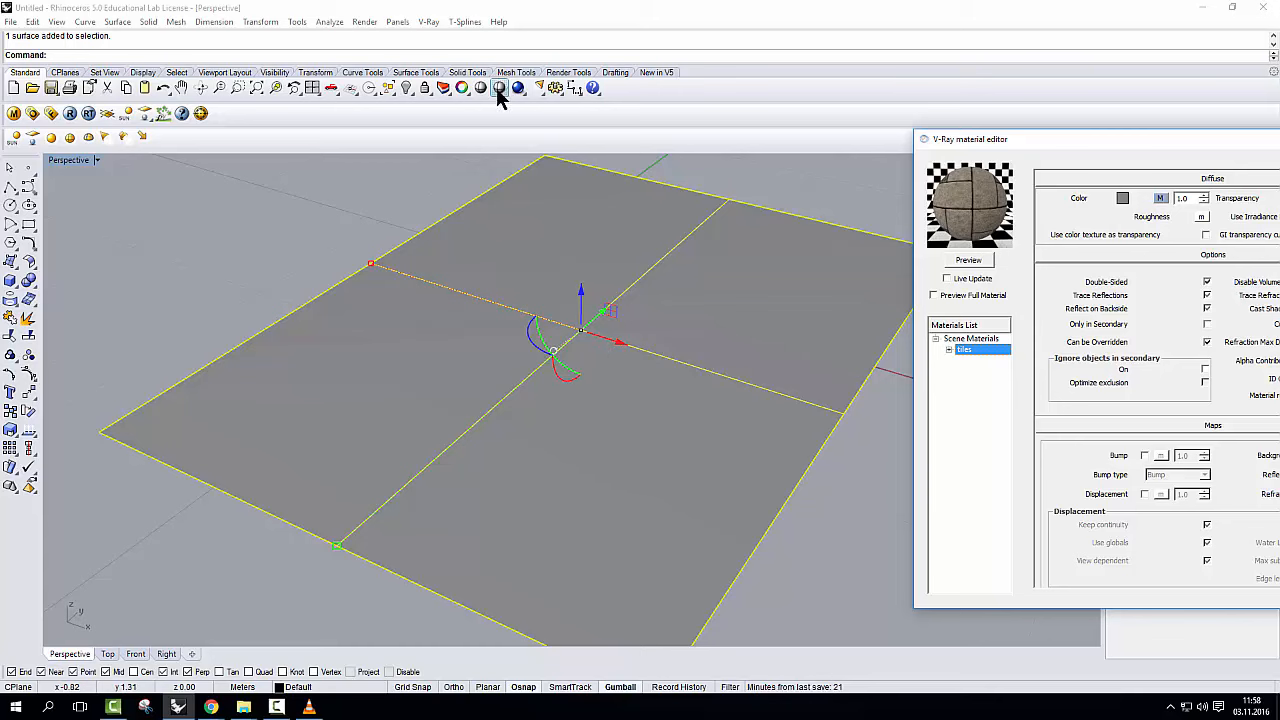
- Set the plane's object display mode to Rendered and close the material editor
click(500, 88)
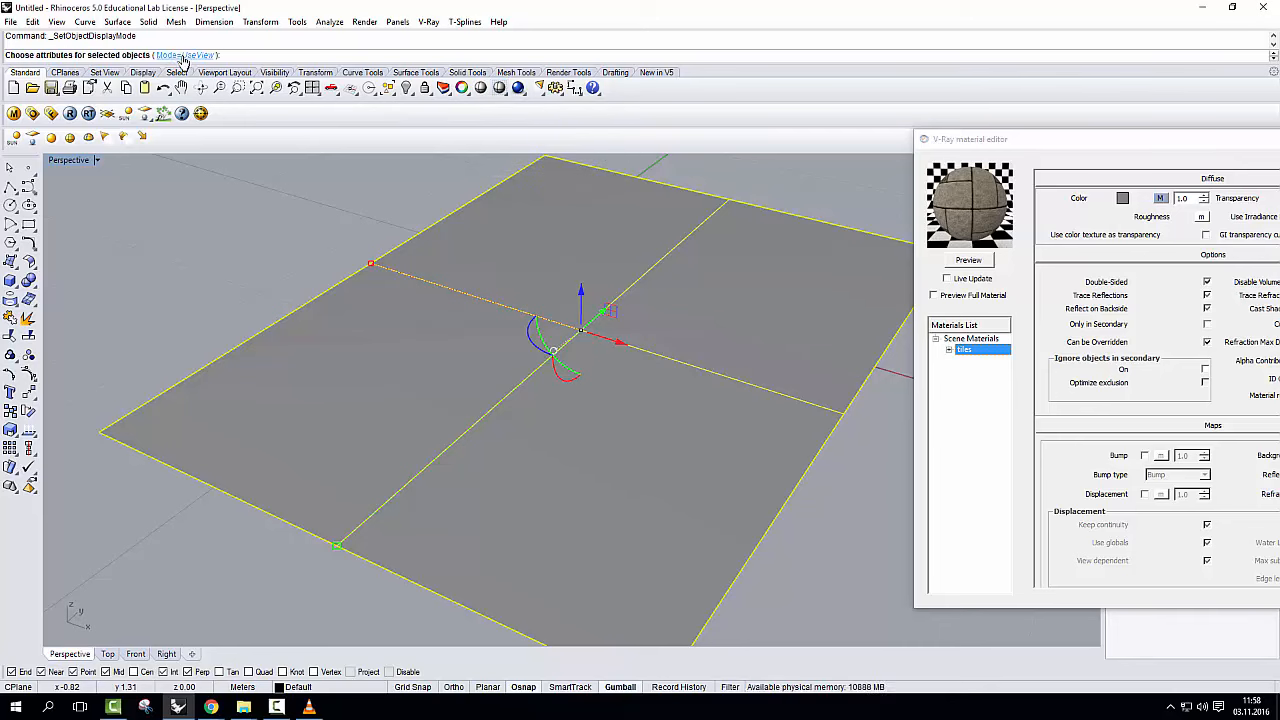
click(185, 55)
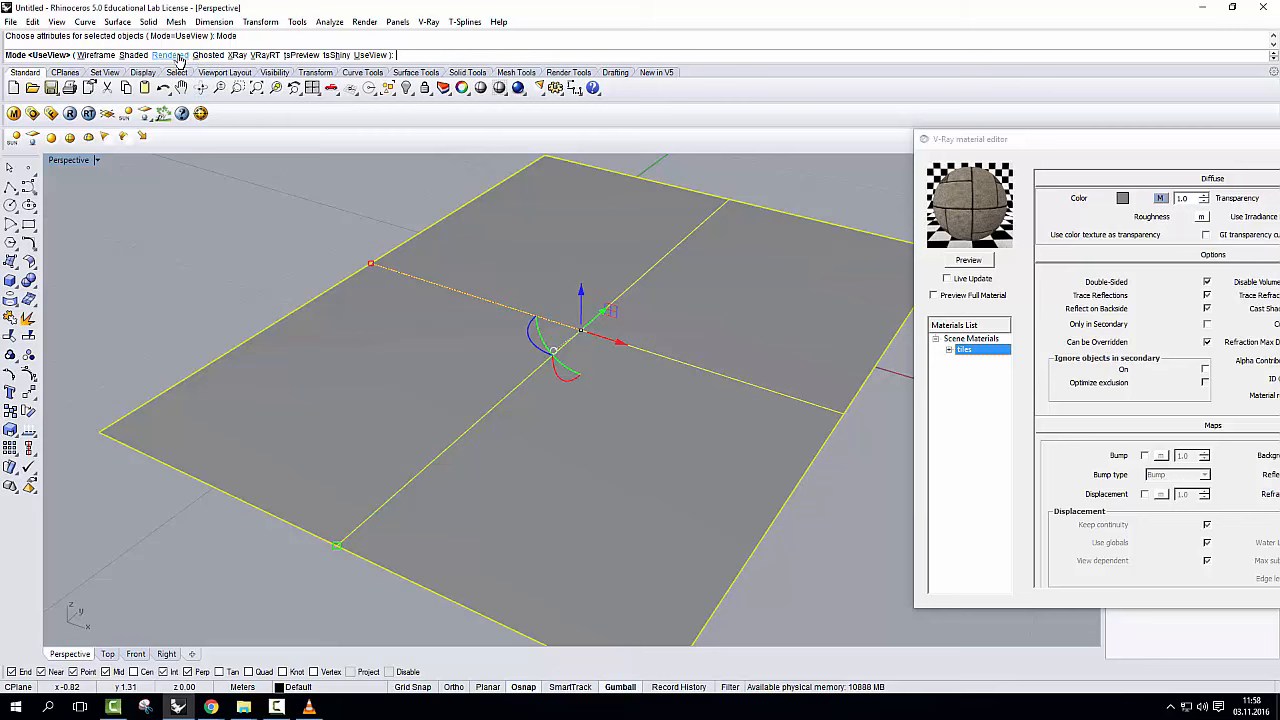
click(169, 55)
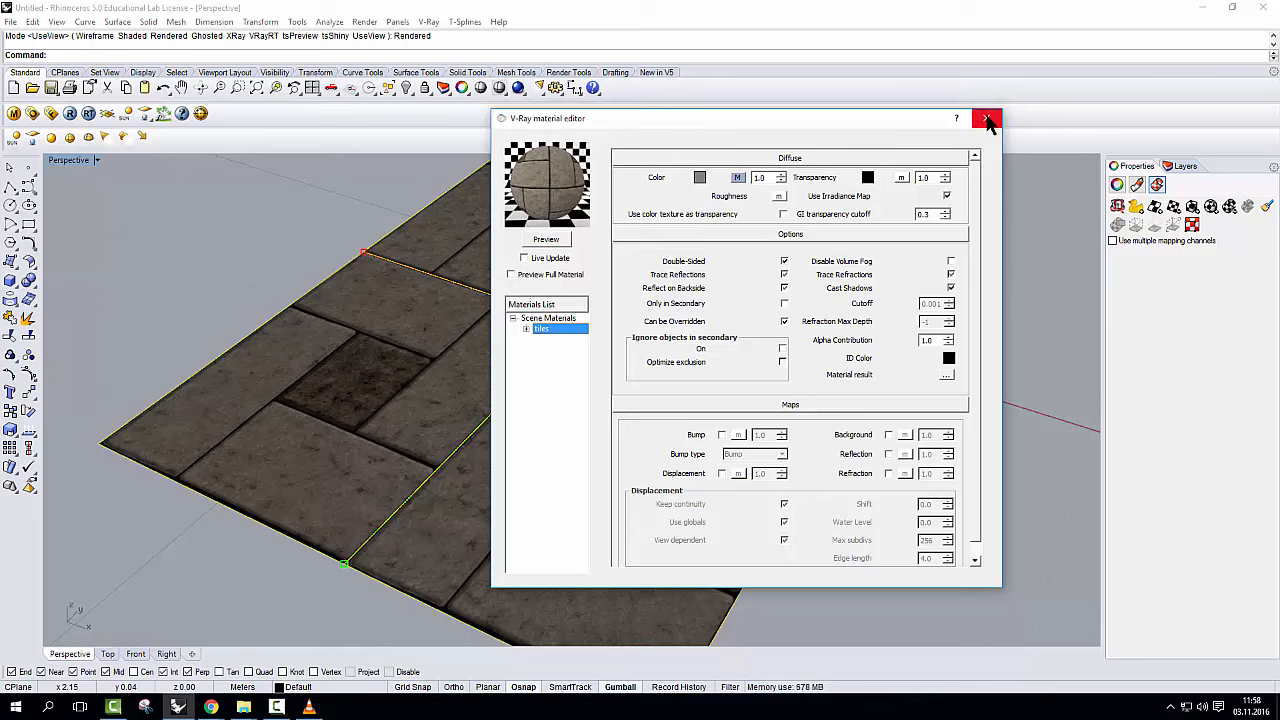
mouse_move(988, 119)
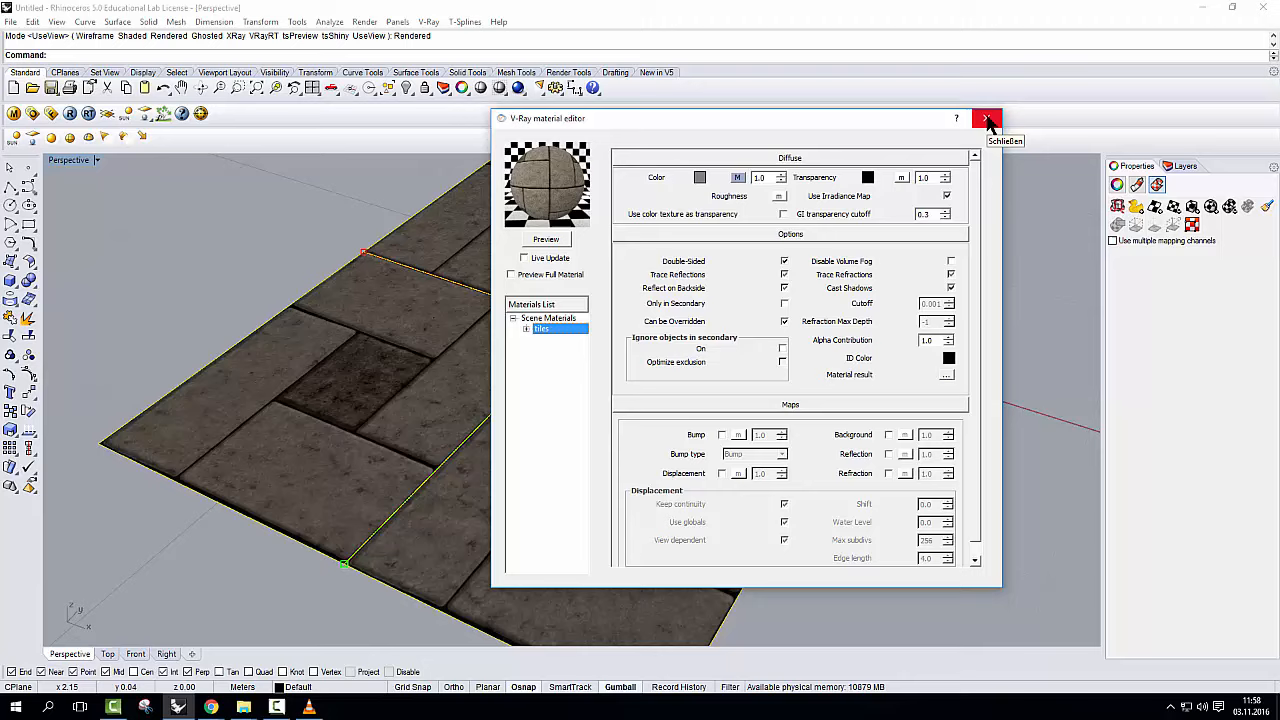
click(987, 118)
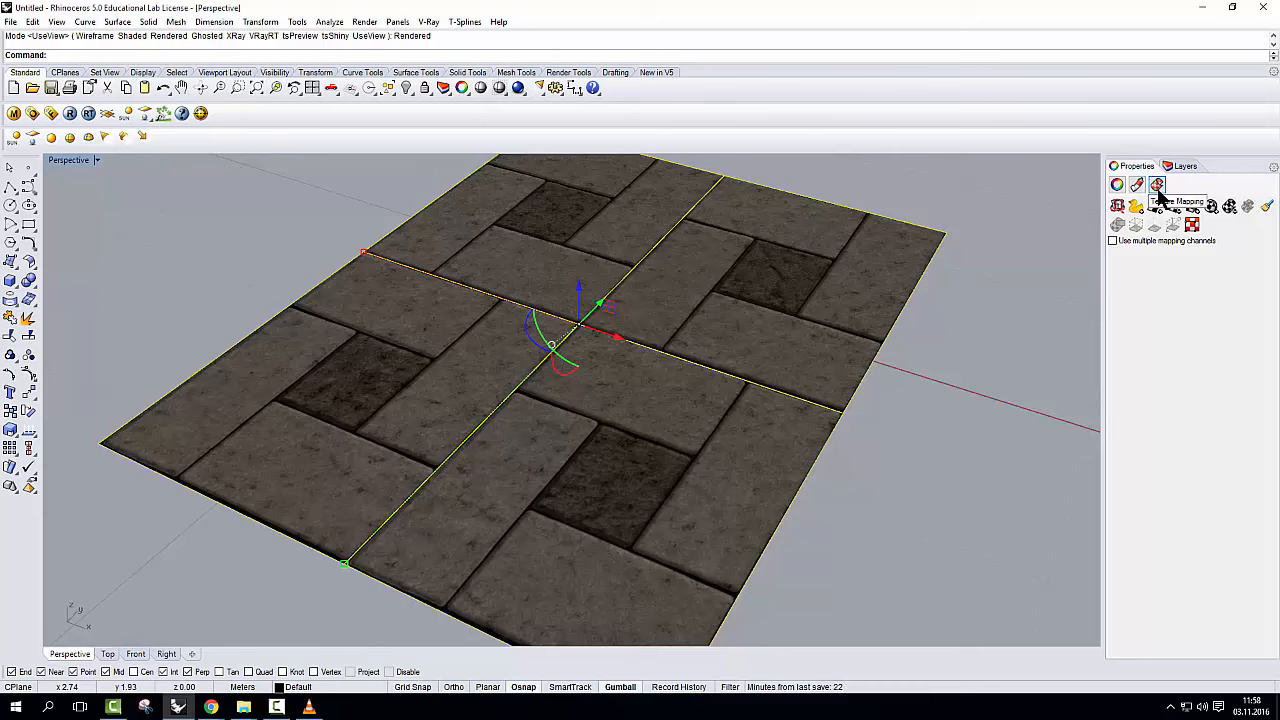
mouse_move(670, 397)
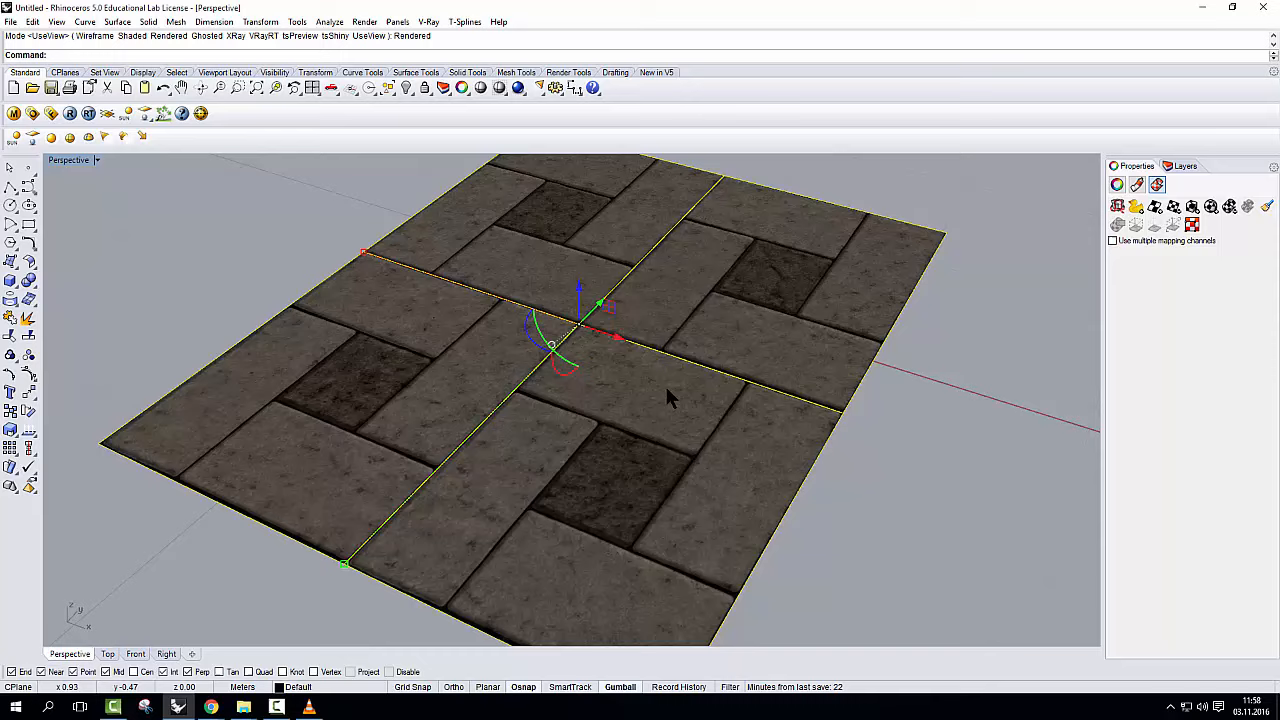
- Apply planar texture mapping to the tiled plane, accepting its bounding box
drag(670, 400, 678, 358)
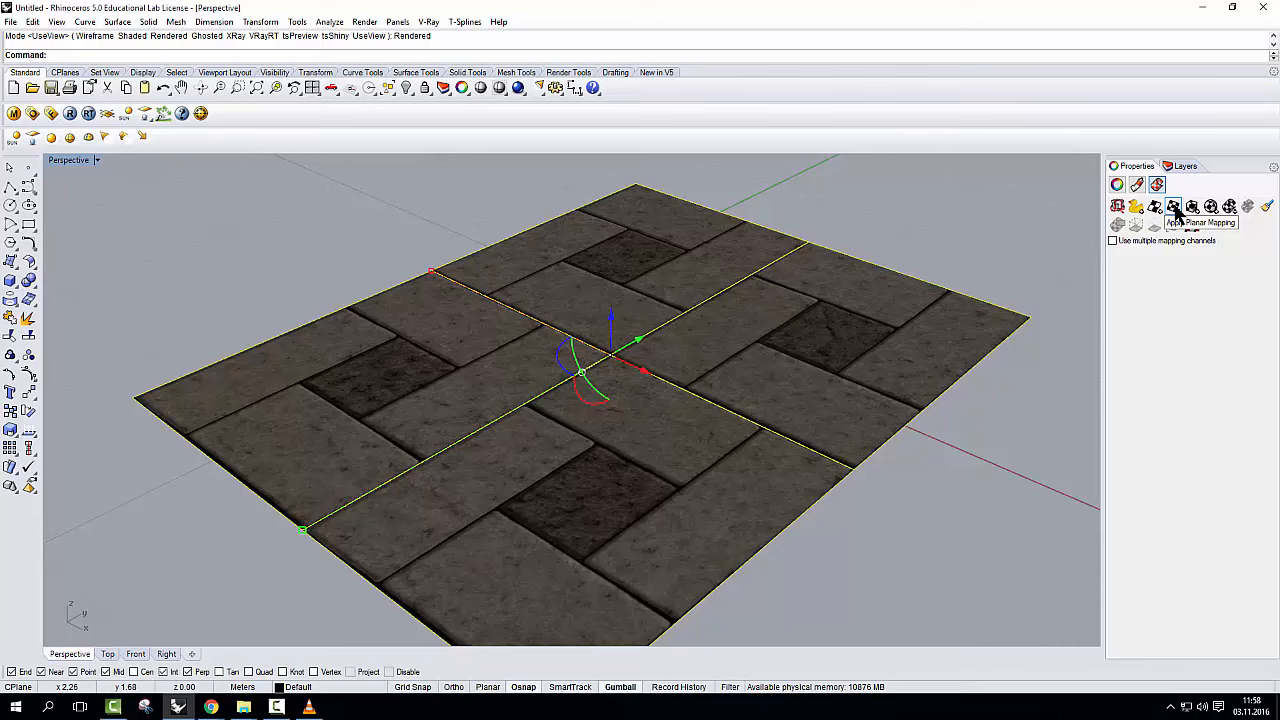
click(1173, 206)
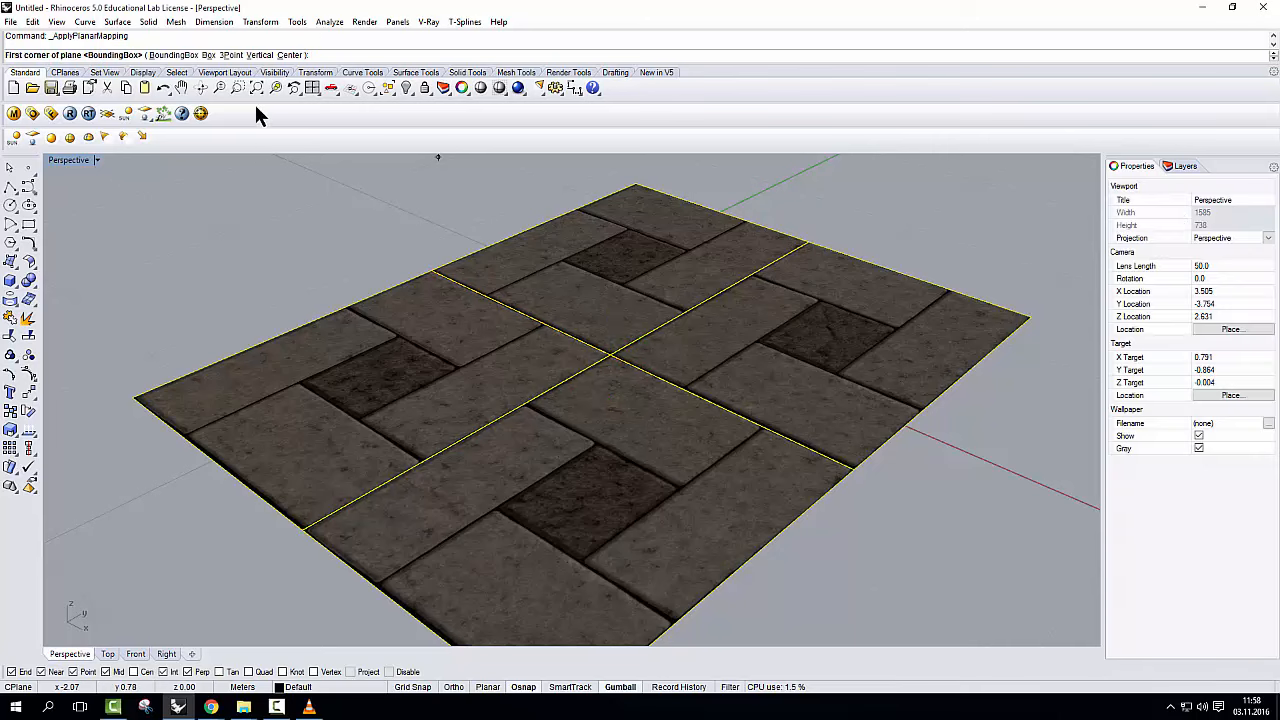
mouse_move(825, 320)
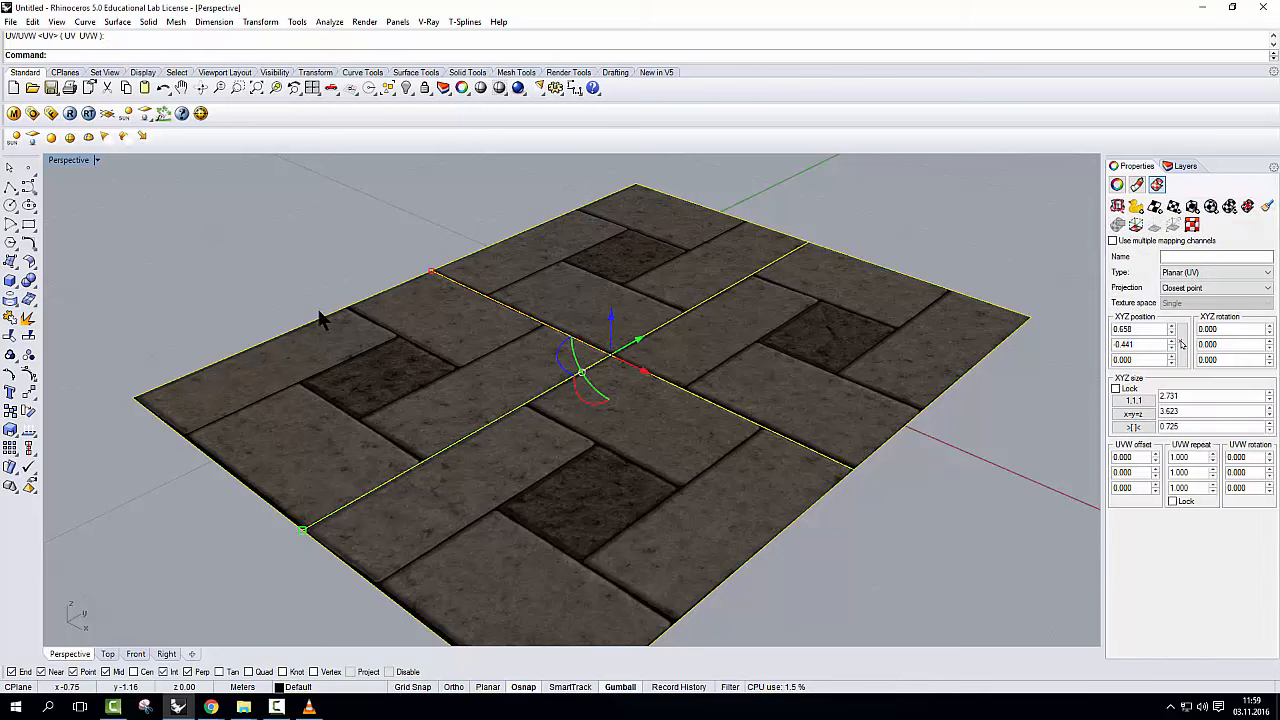
mouse_move(350, 287)
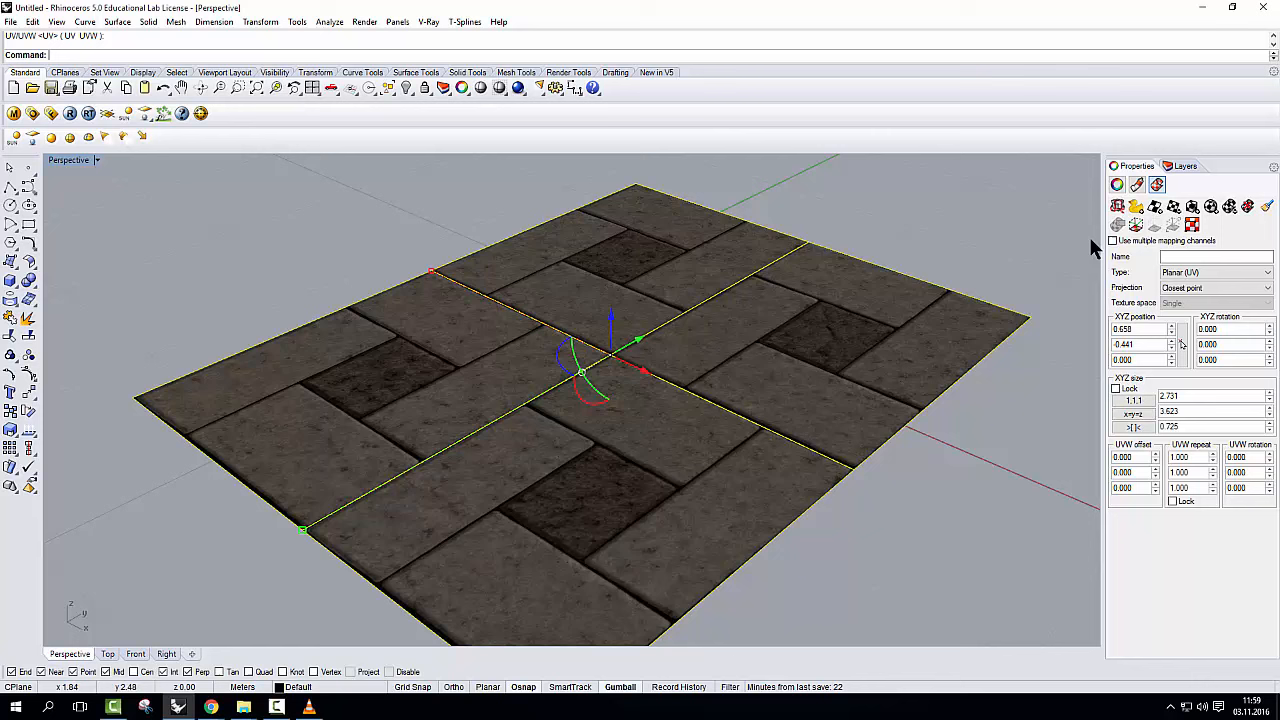
mouse_move(1135, 225)
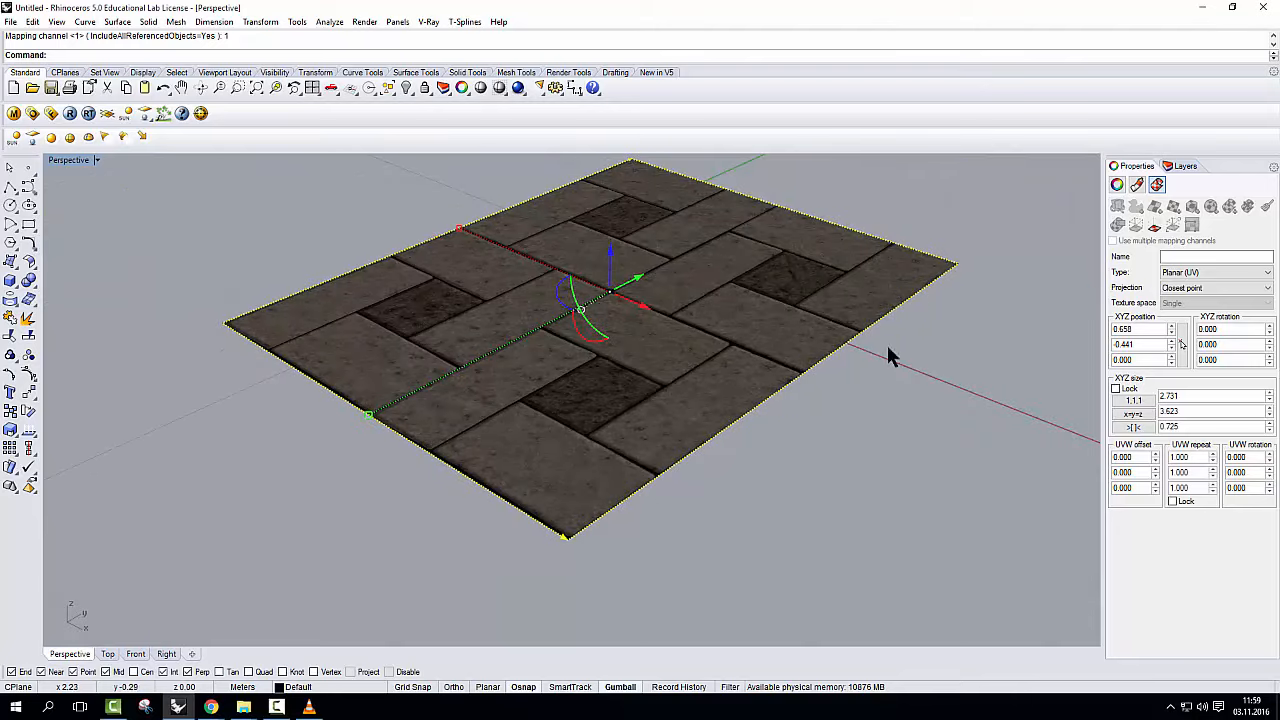
mouse_move(397, 425)
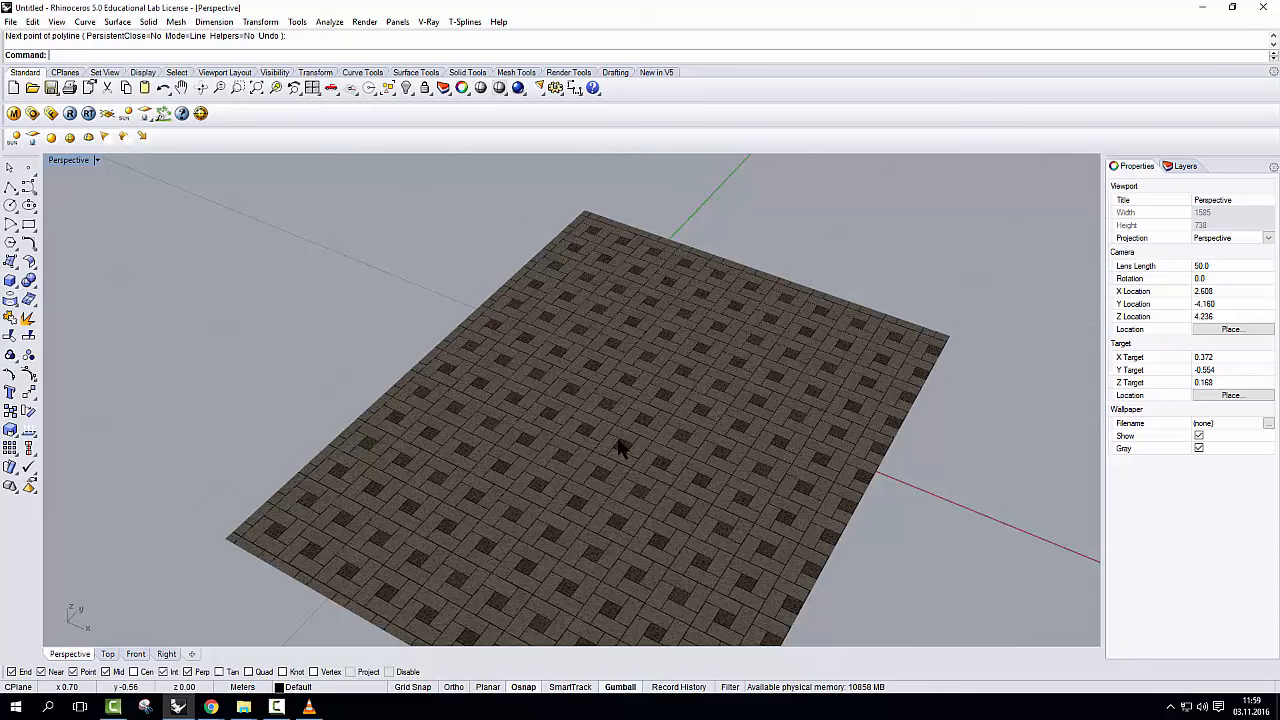
- Apply the 'tiles' material to the box and show the viewport in Rendered display
key(Delete)
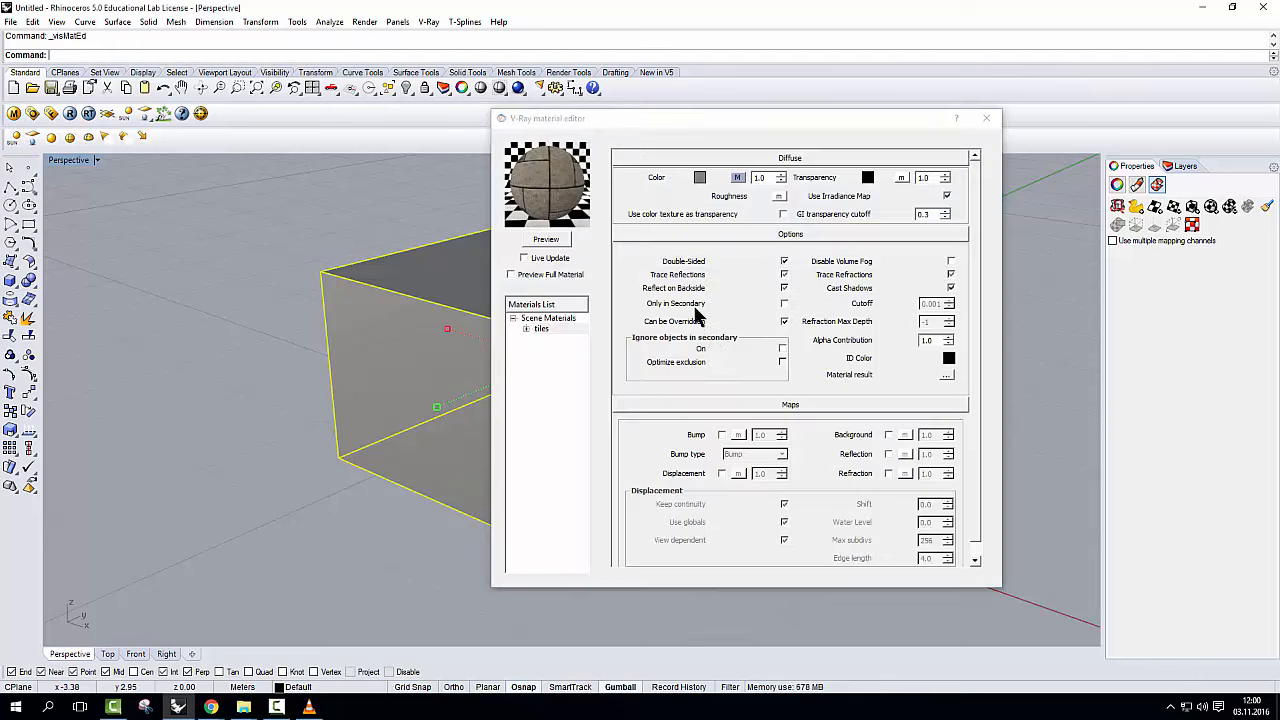
right_click(541, 328)
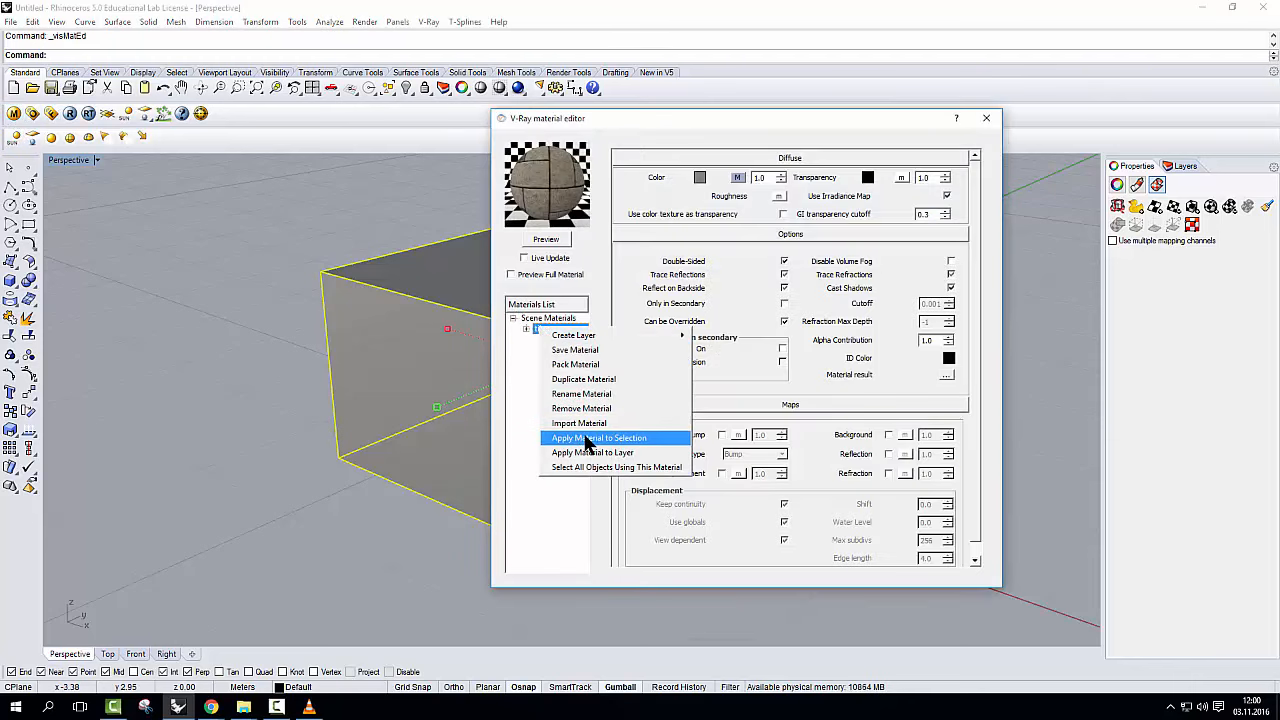
click(601, 438)
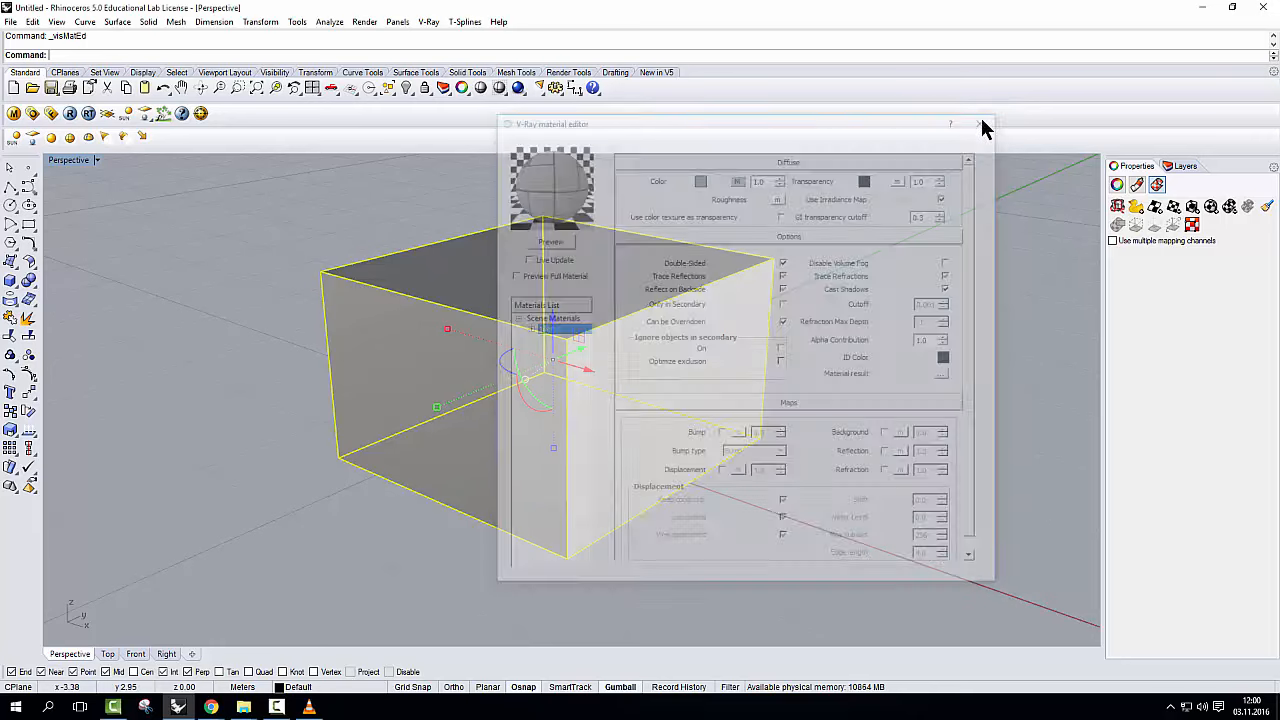
click(978, 124)
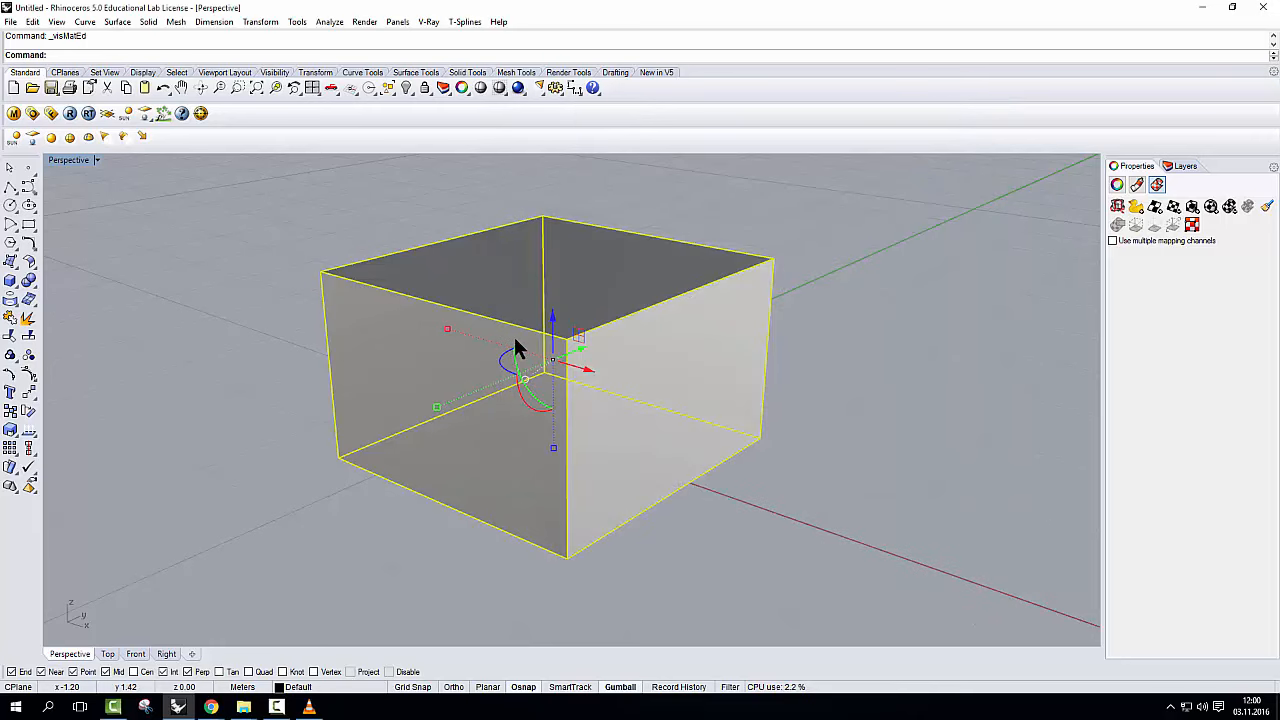
click(500, 88)
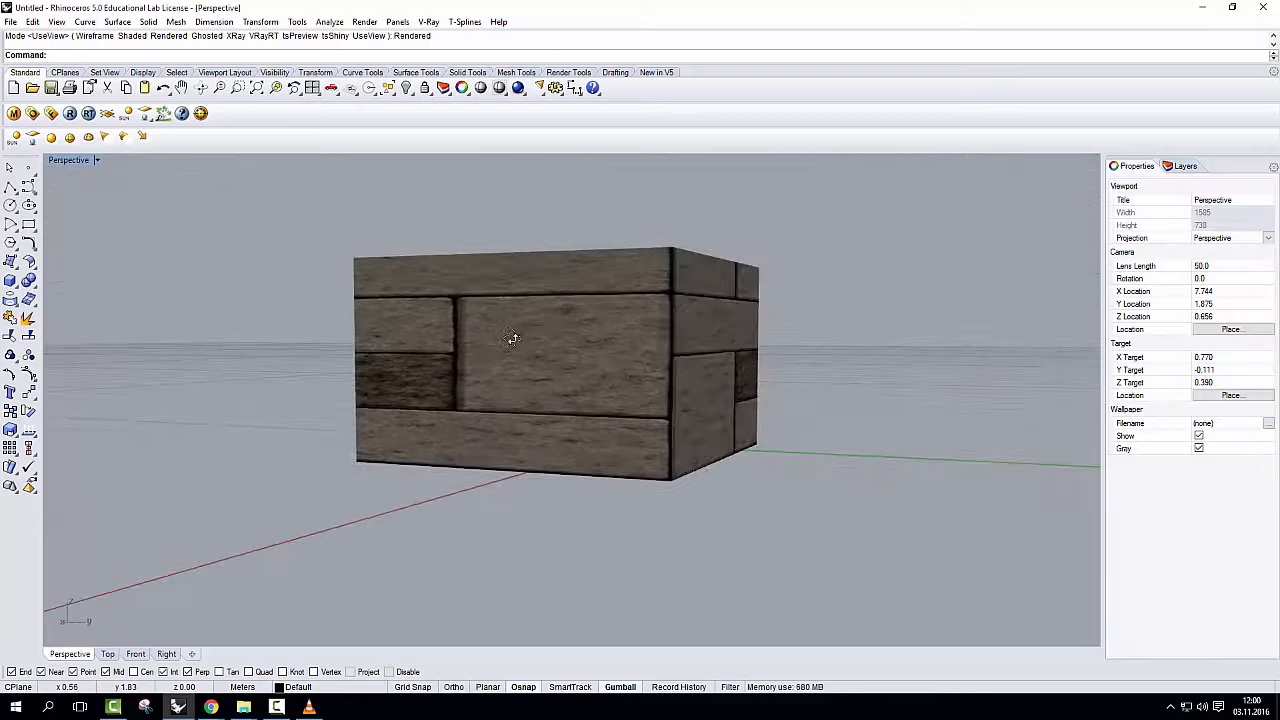
- Apply box texture mapping to the box with Capped=Yes so tiles wrap every face
drag(510, 338, 510, 358)
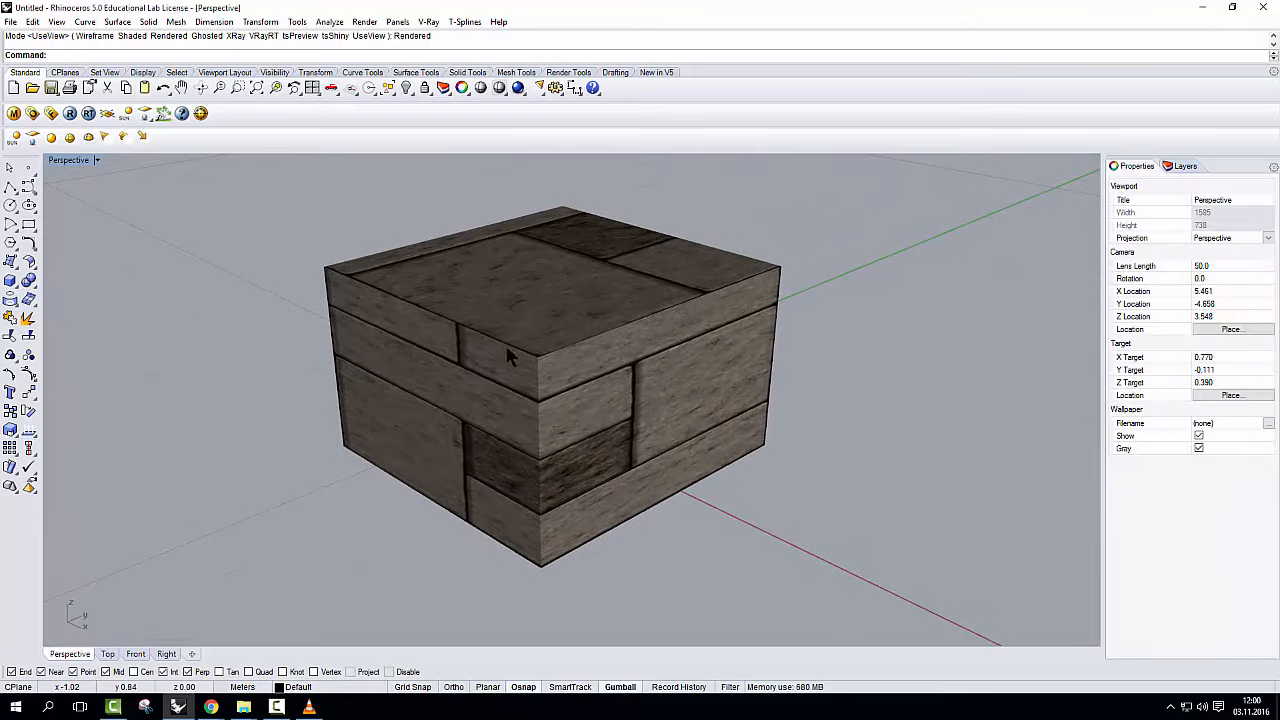
mouse_move(558, 378)
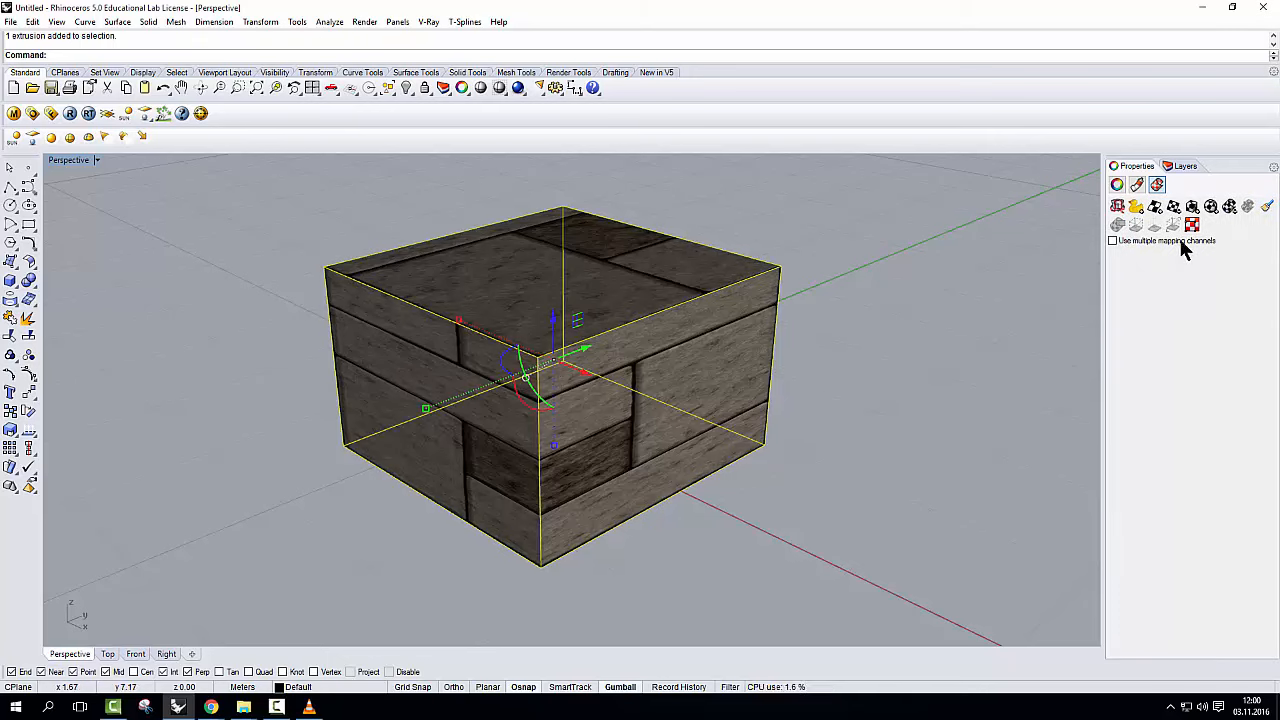
mouse_move(1105, 250)
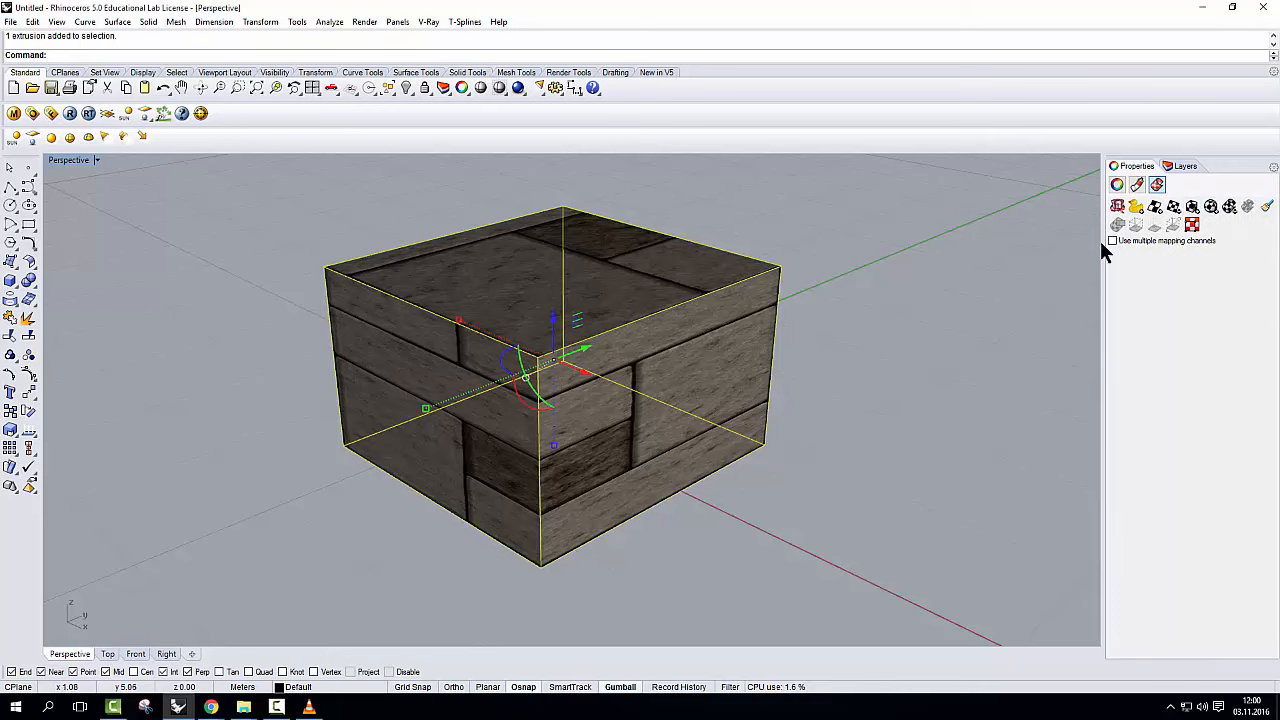
mouse_move(1175, 207)
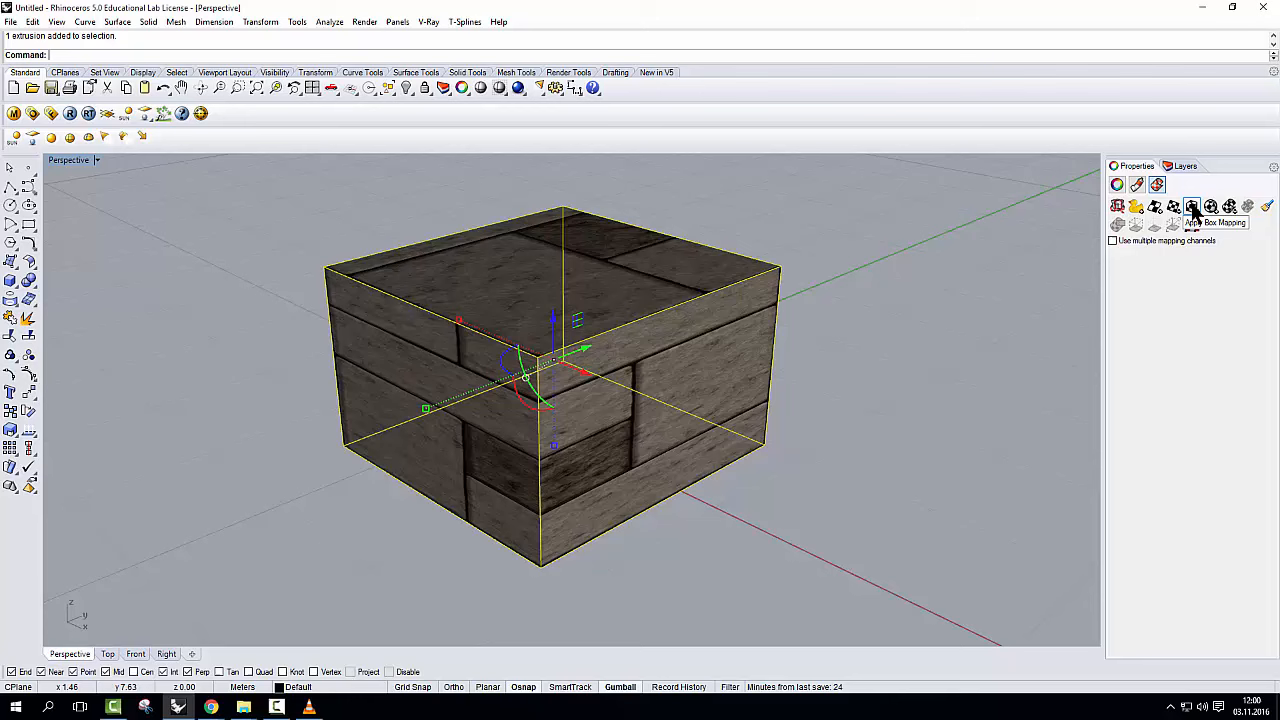
click(1192, 206)
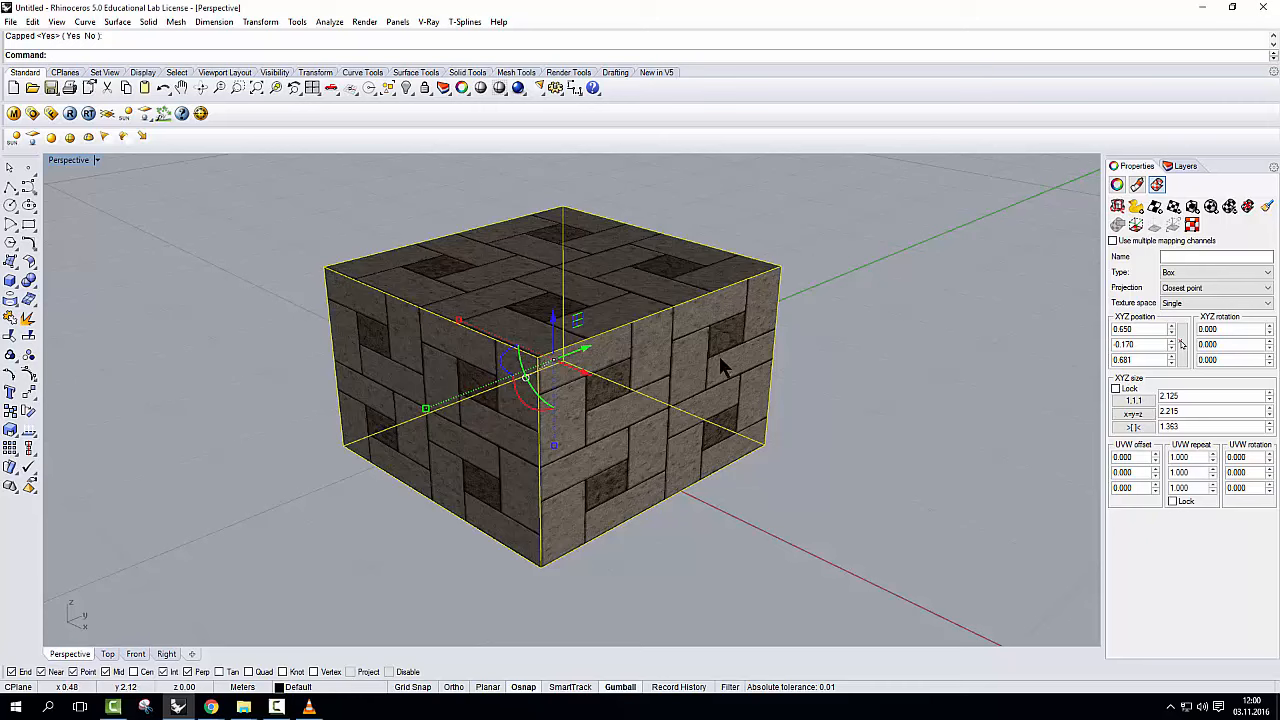
mouse_move(665, 322)
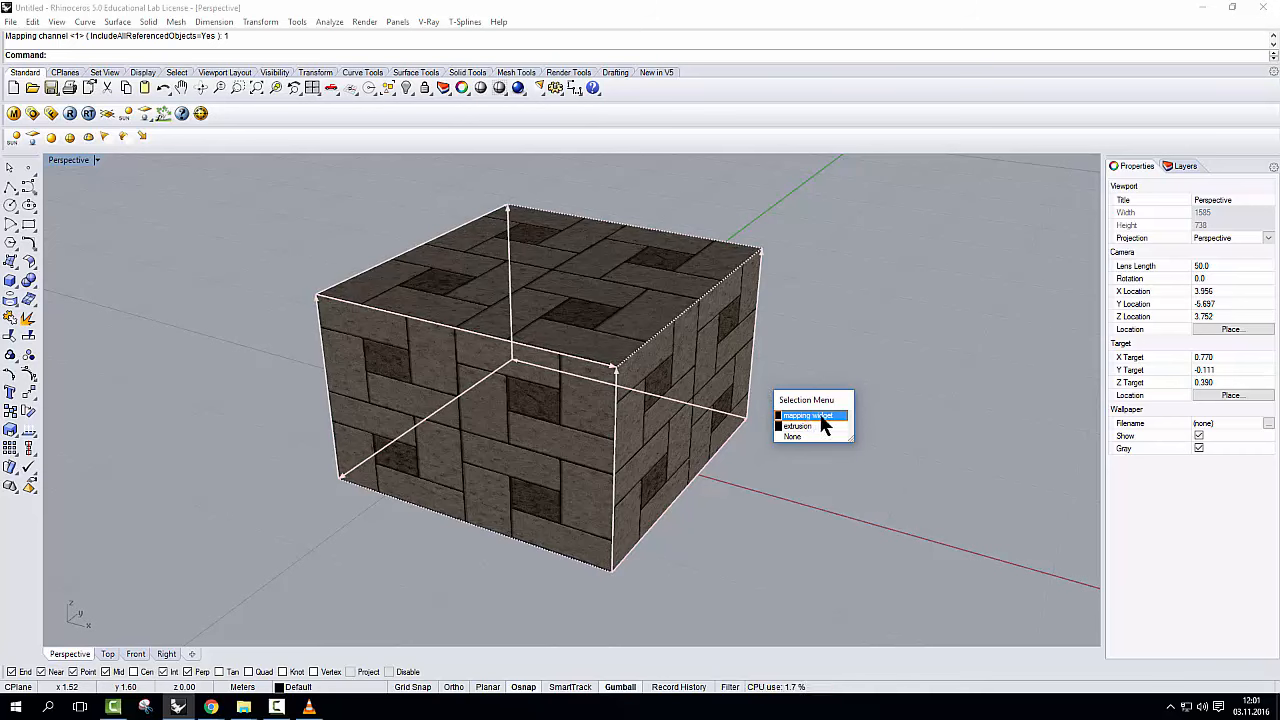
- Select the box's mapping widget to scale and rotate it about 39 degrees
click(806, 415)
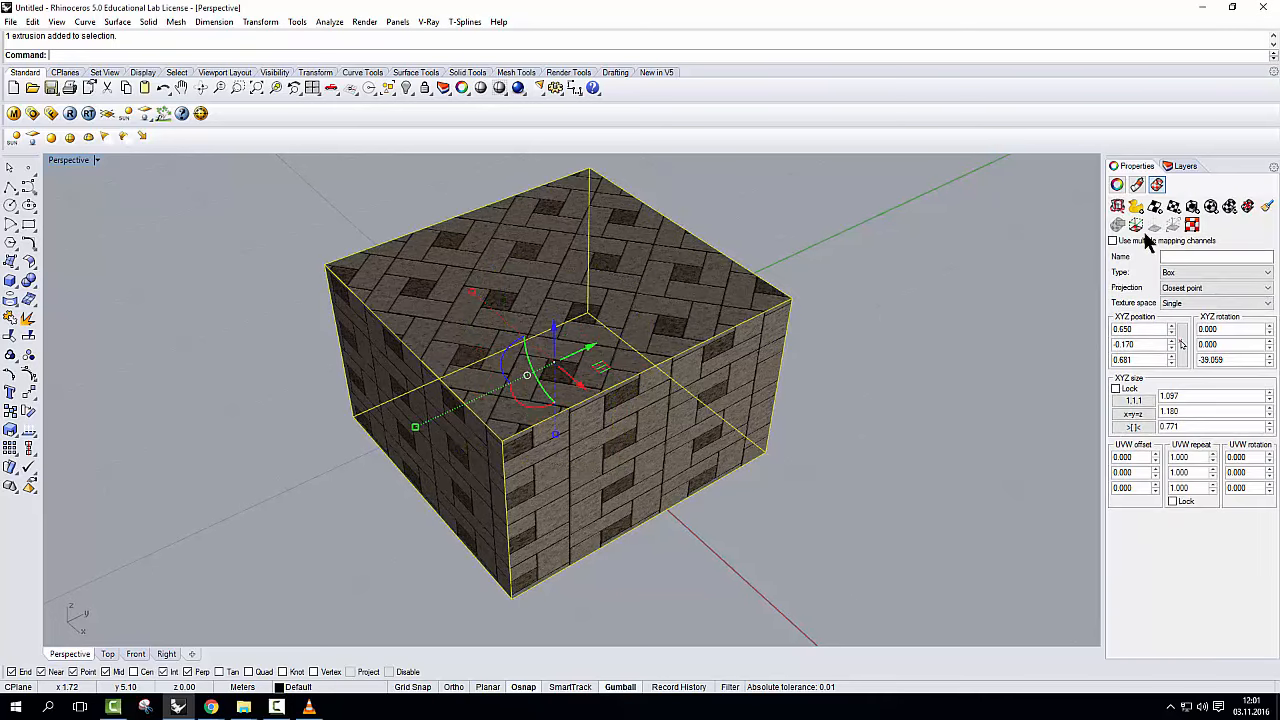
mouse_move(1230, 207)
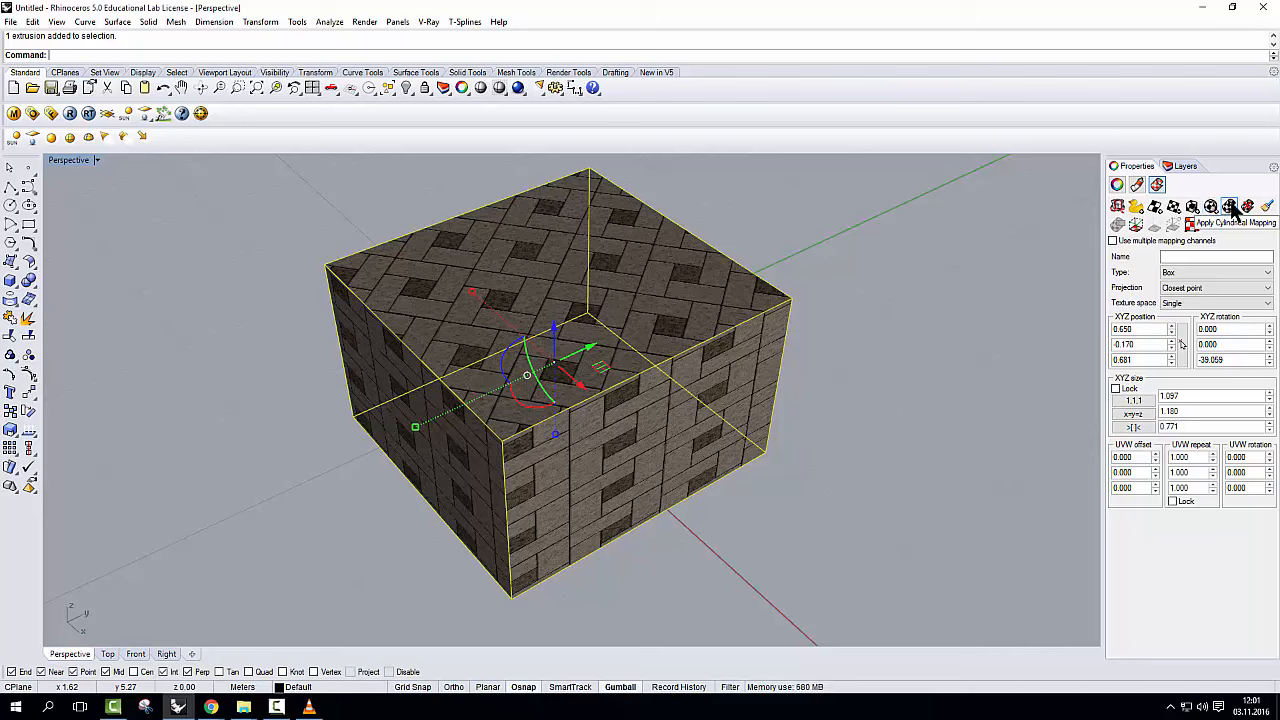
mouse_move(1016, 246)
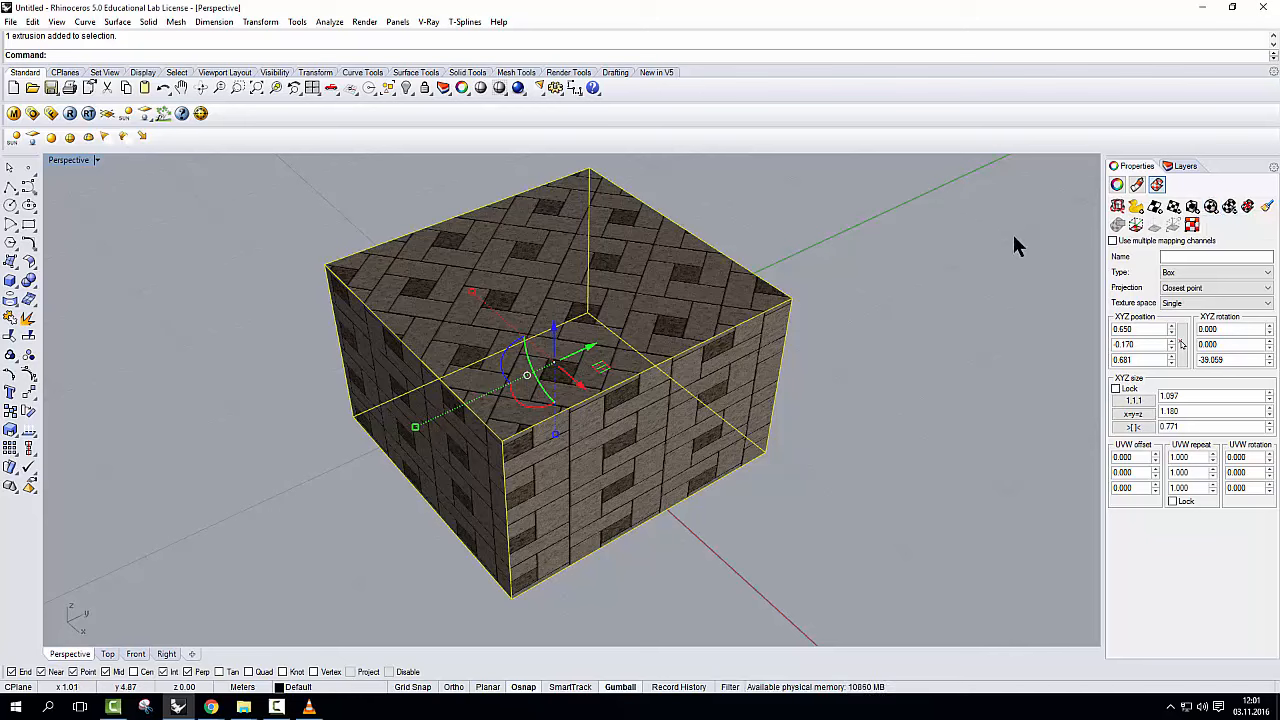
mouse_move(688, 293)
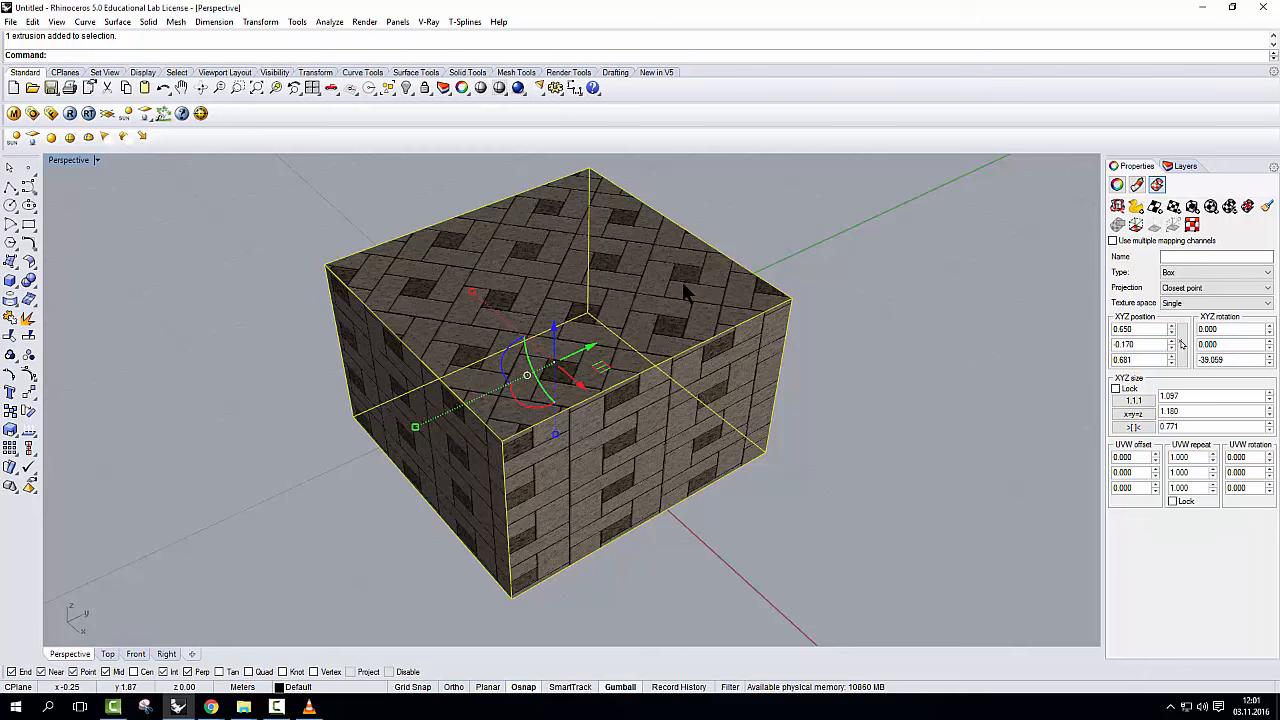
mouse_move(572, 333)
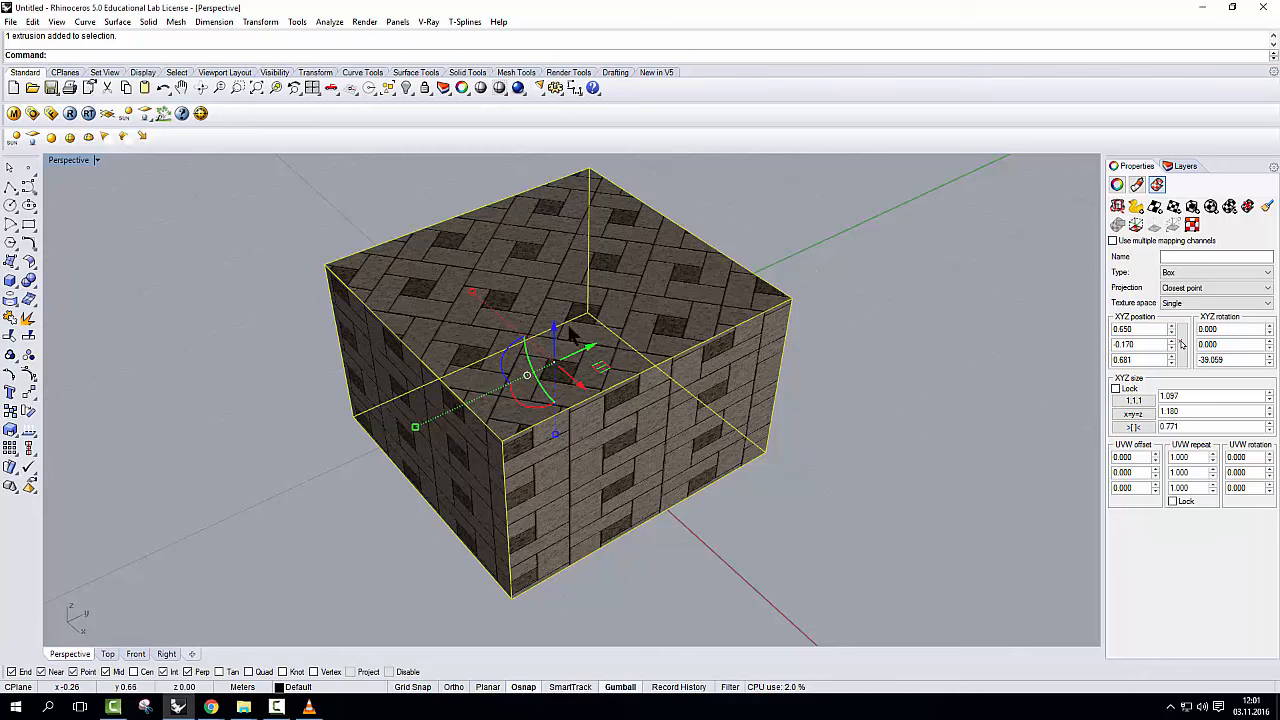